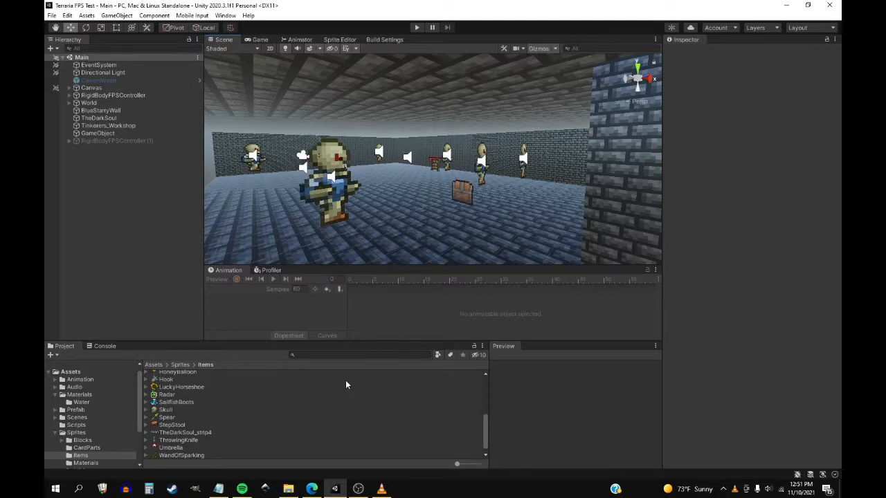
{"action": "mouse_move", "coordinate": [440, 307]}
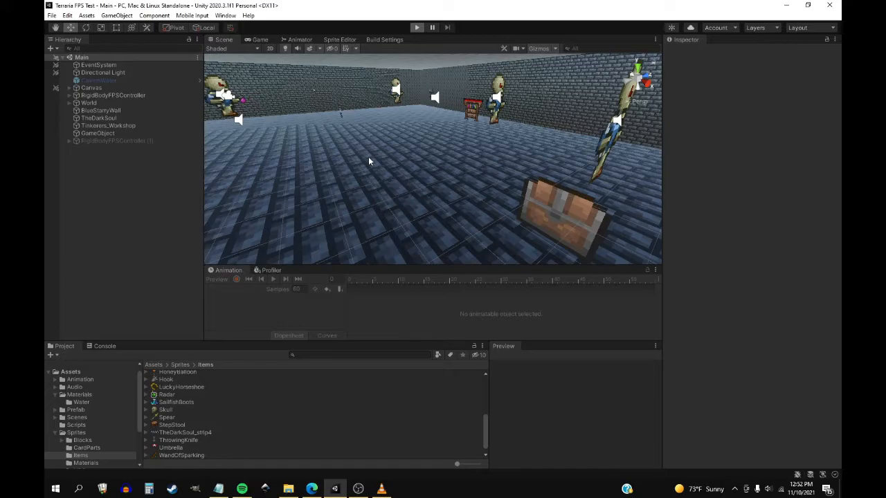
{"action": "left_click", "coordinate": [415, 28]}
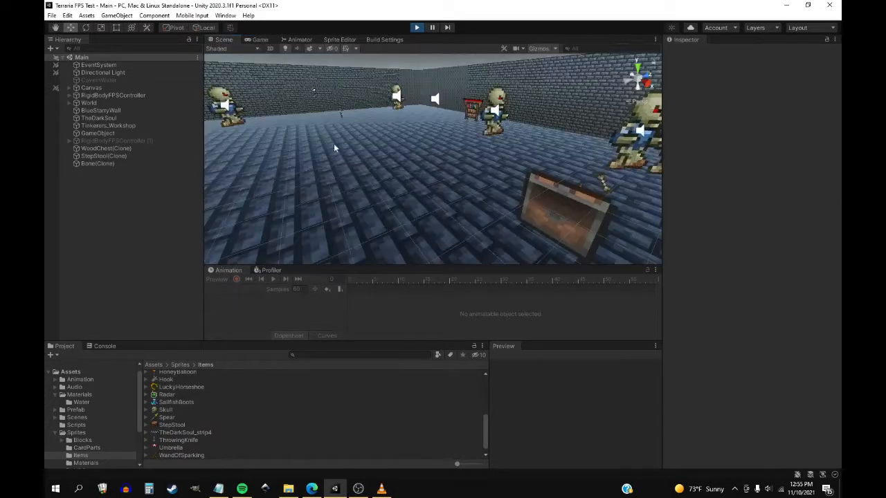
Select RigidBodyFPSController to review its settings, then view the running game in first person with Stats shown
{"action": "left_click", "coordinate": [112, 94]}
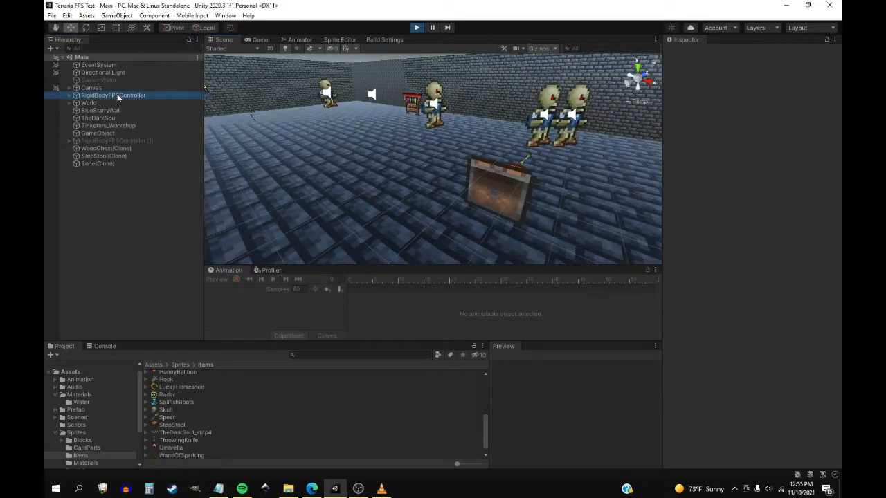
{"action": "left_click", "coordinate": [111, 94]}
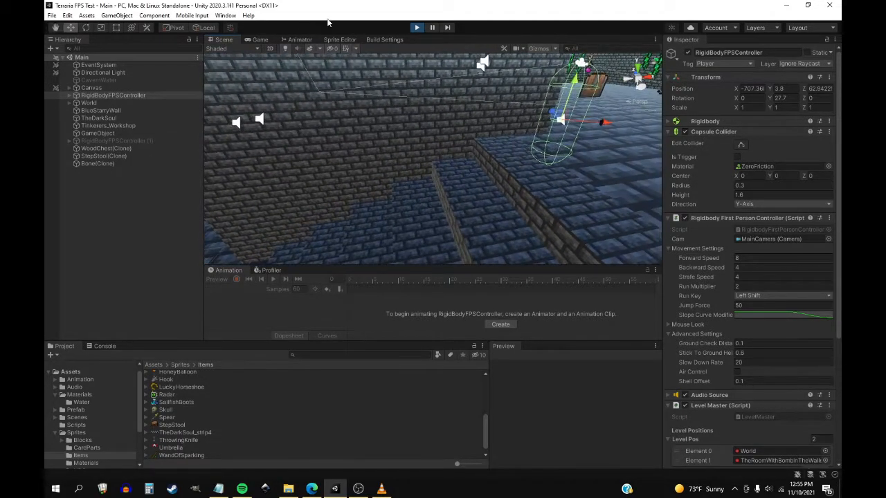
{"action": "left_click", "coordinate": [260, 38]}
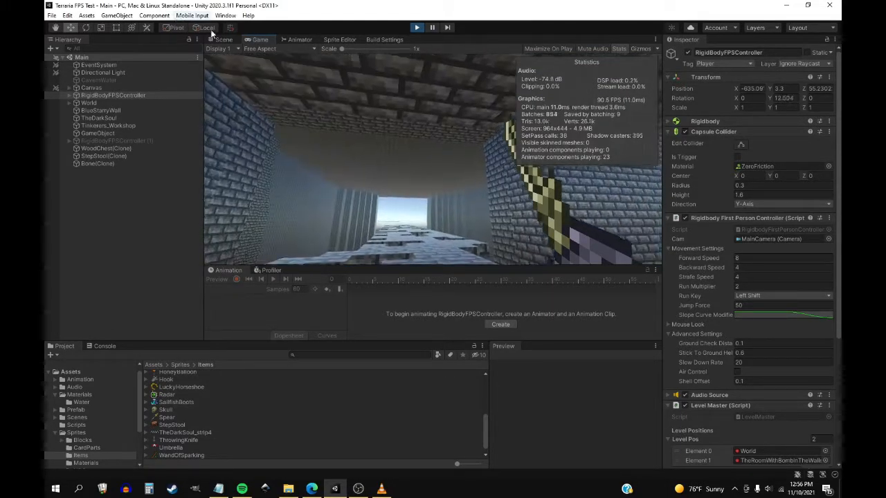
{"action": "left_click", "coordinate": [224, 39]}
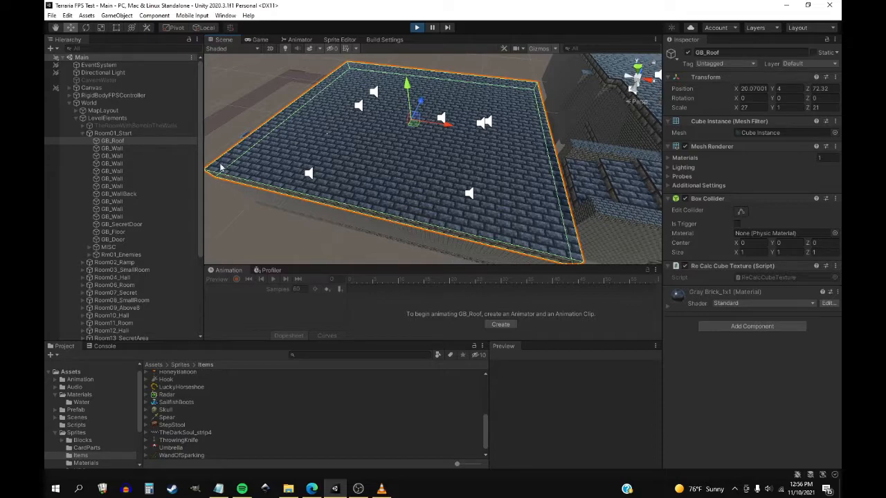
{"action": "mouse_move", "coordinate": [407, 218]}
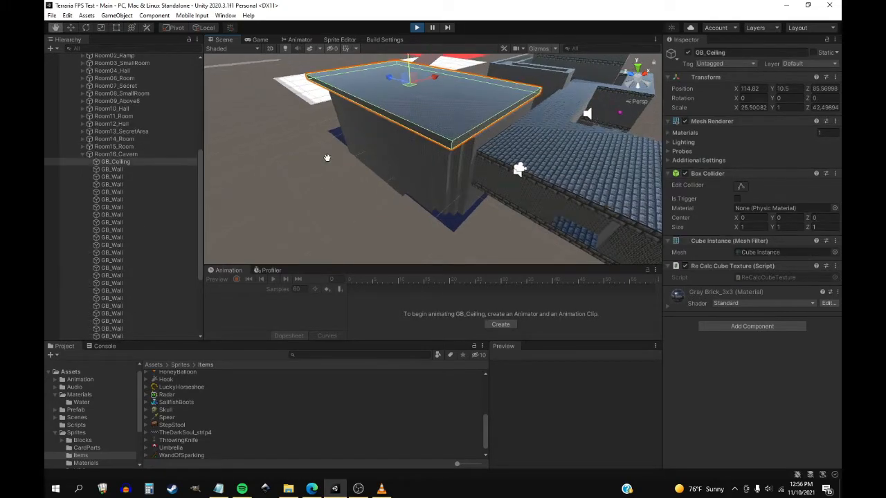
Orbit the Scene view around GB_Ceiling, then return to the first-person Game view
{"action": "left_click_drag", "start_coordinate": [326, 158], "coordinate": [415, 147]}
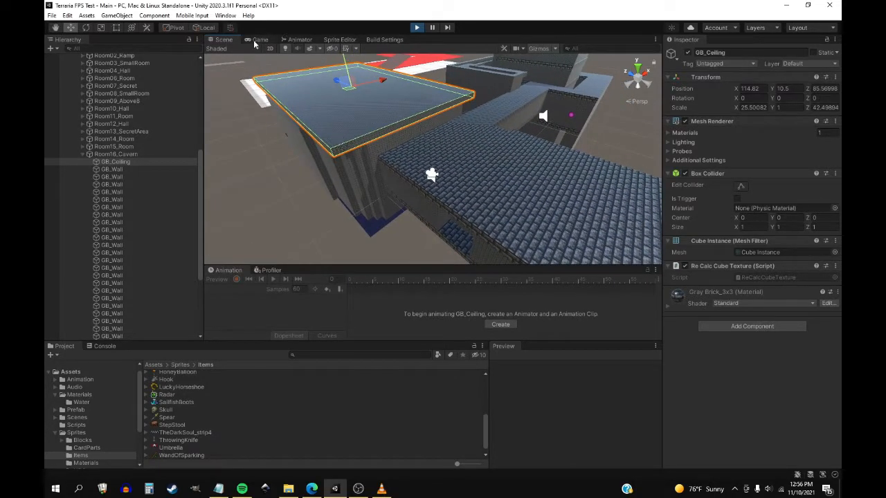
{"action": "left_click", "coordinate": [260, 39]}
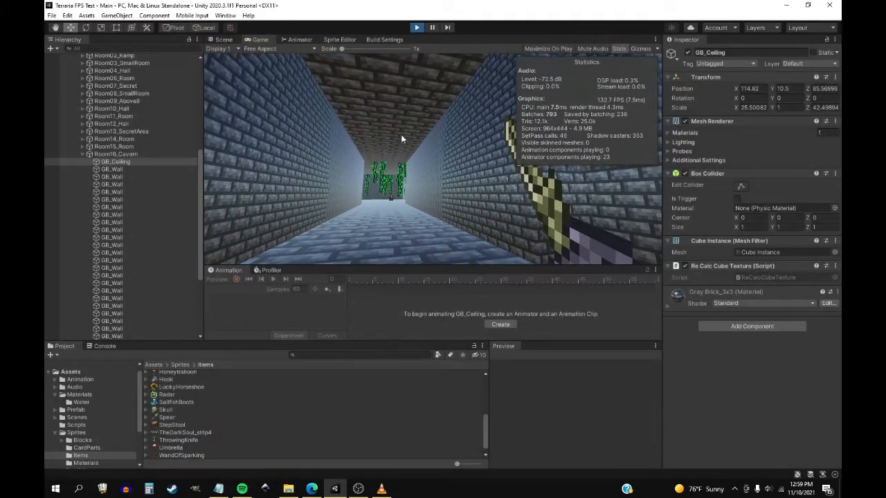
Exit Play mode and select TheRoomWithBombTheWalls in the Scene view of the dungeon
{"action": "left_click", "coordinate": [225, 38]}
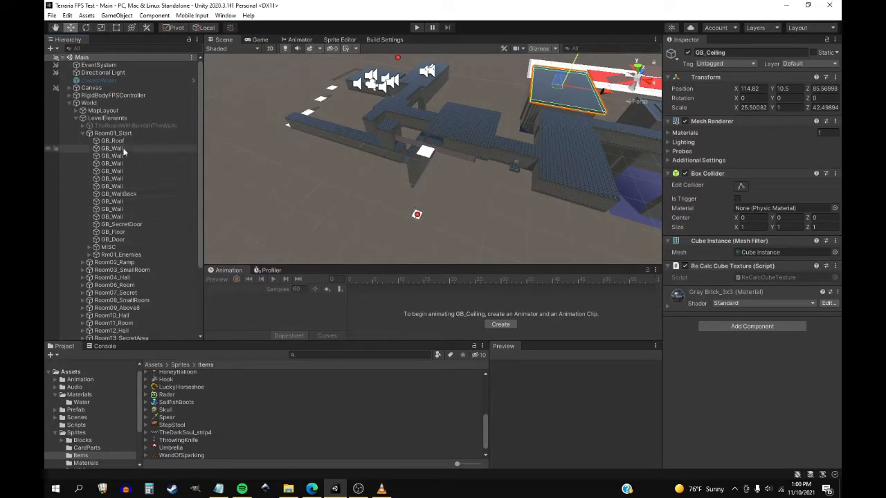
{"action": "left_click", "coordinate": [135, 125]}
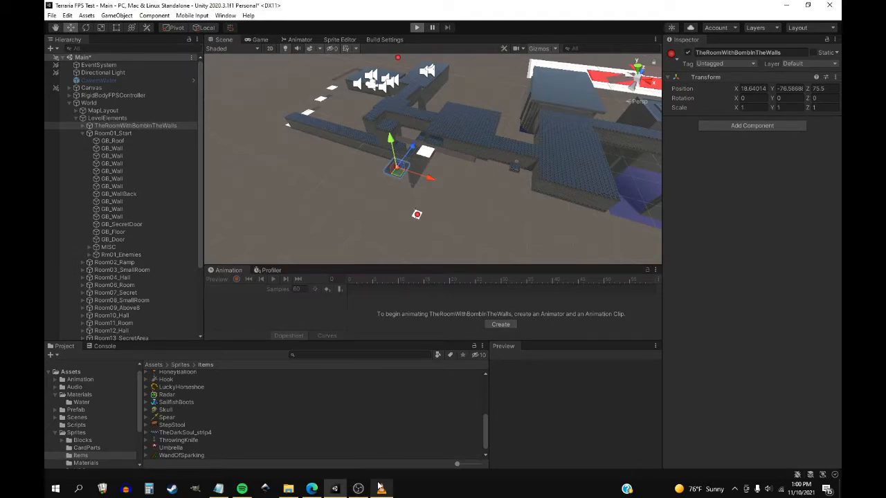
{"action": "left_click", "coordinate": [416, 28]}
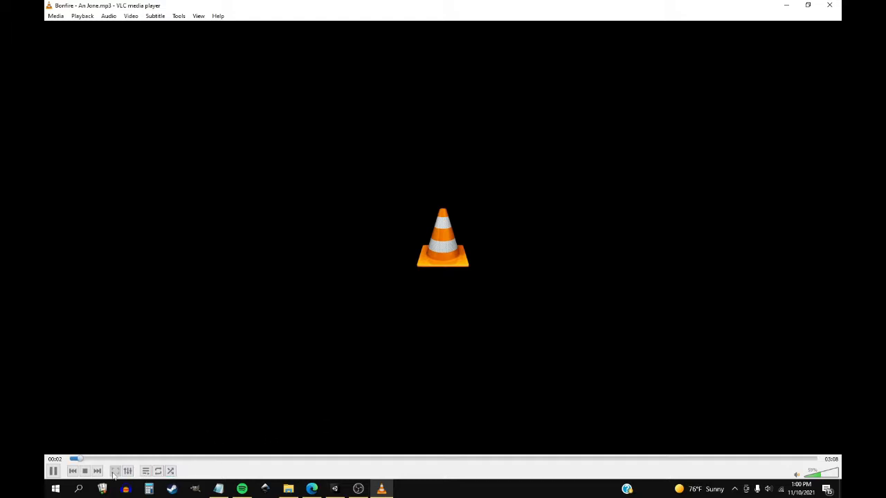
Switch back from VLC to the Unity Editor with the game running
{"action": "left_click", "coordinate": [170, 470]}
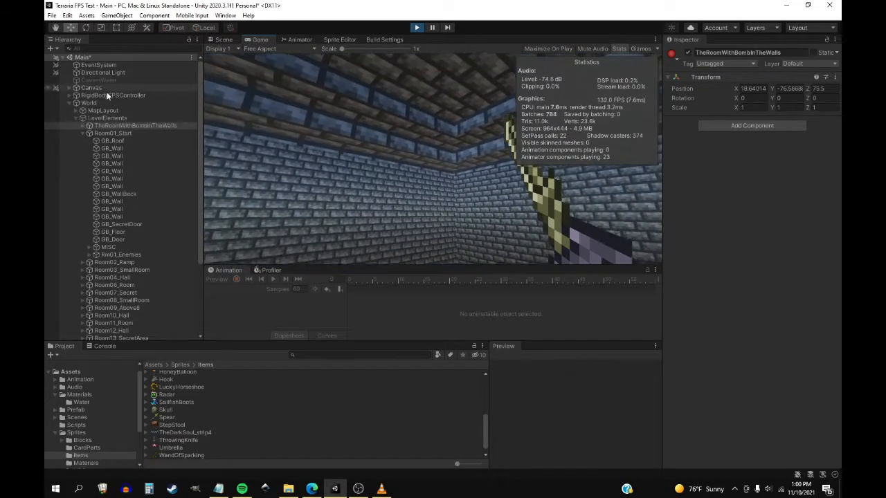
Review RigidBodyFPSController and MainCamera components and expand the Wall Loot Master loot list
{"action": "left_click", "coordinate": [114, 94]}
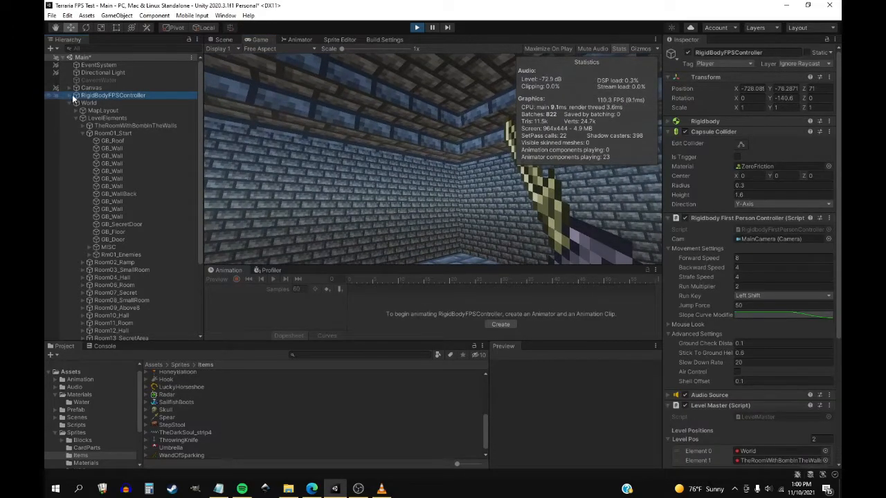
{"action": "left_click", "coordinate": [105, 103]}
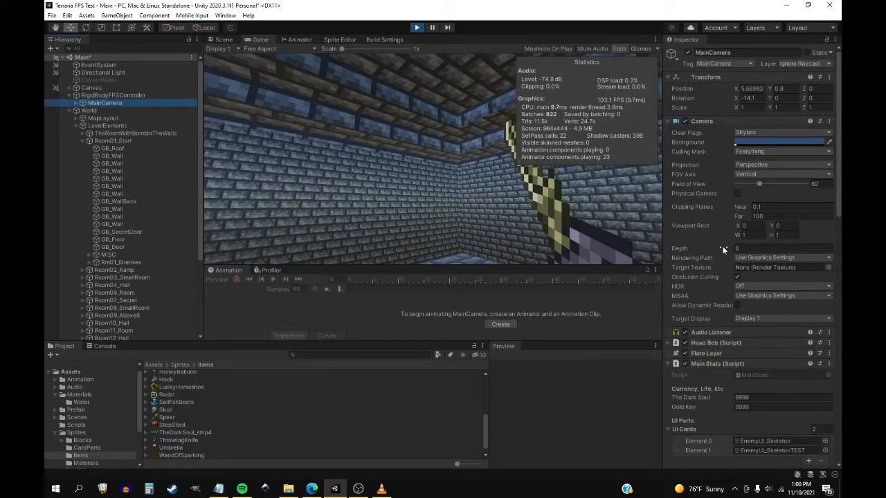
{"action": "scroll", "scroll_direction": "down", "scroll_amount": 3}
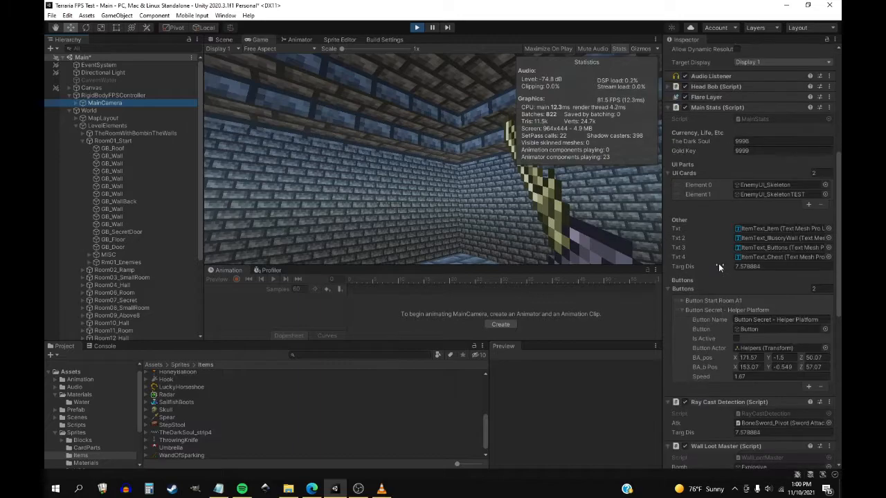
{"action": "mouse_move", "coordinate": [681, 145]}
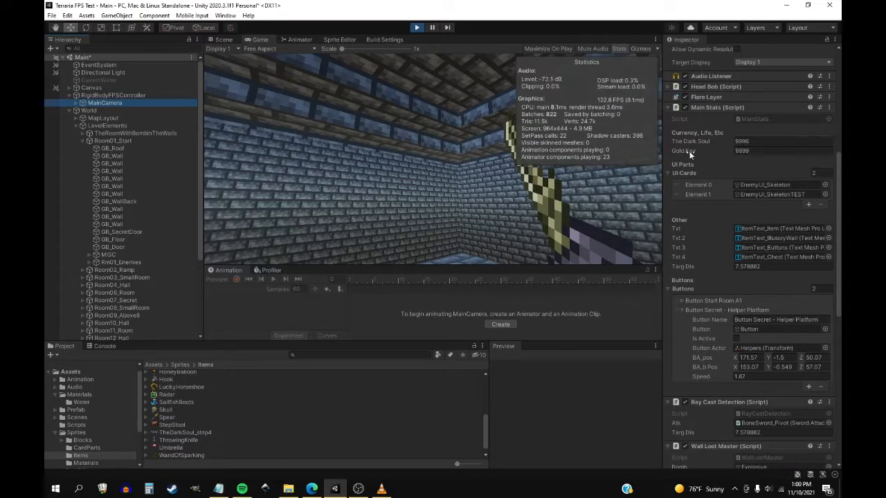
{"action": "left_click", "coordinate": [782, 141]}
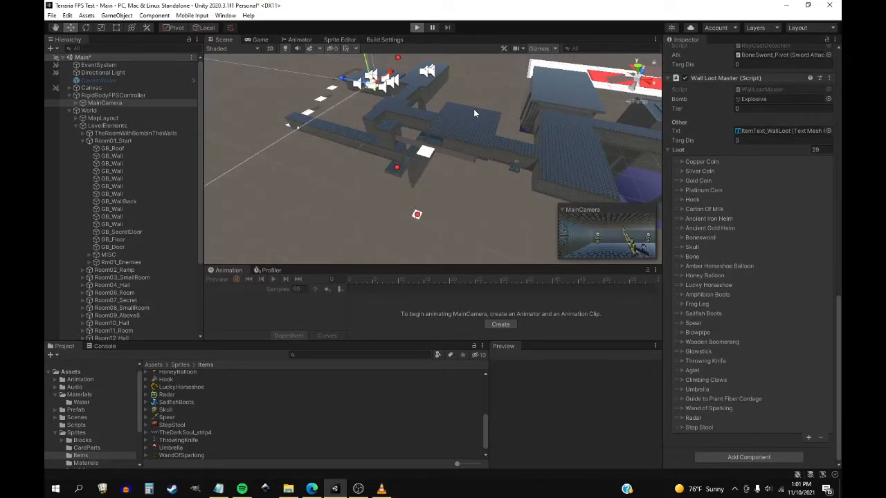
{"action": "mouse_move", "coordinate": [617, 166]}
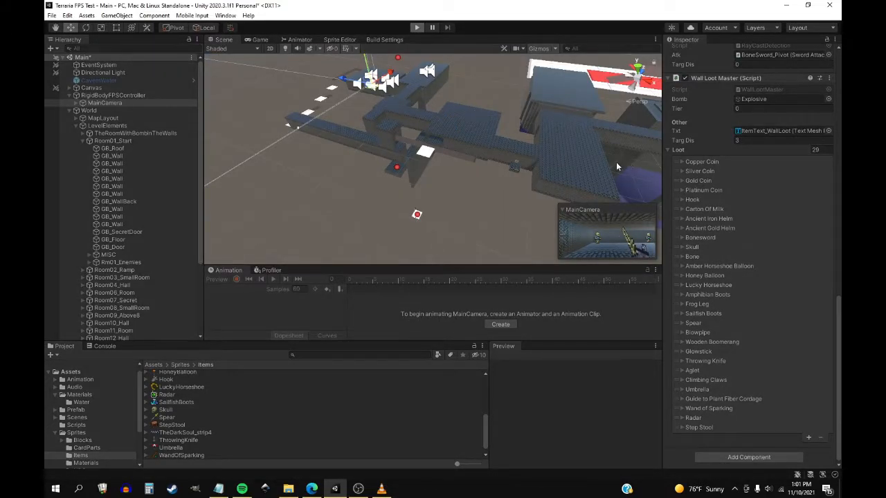
{"action": "left_click", "coordinate": [416, 28]}
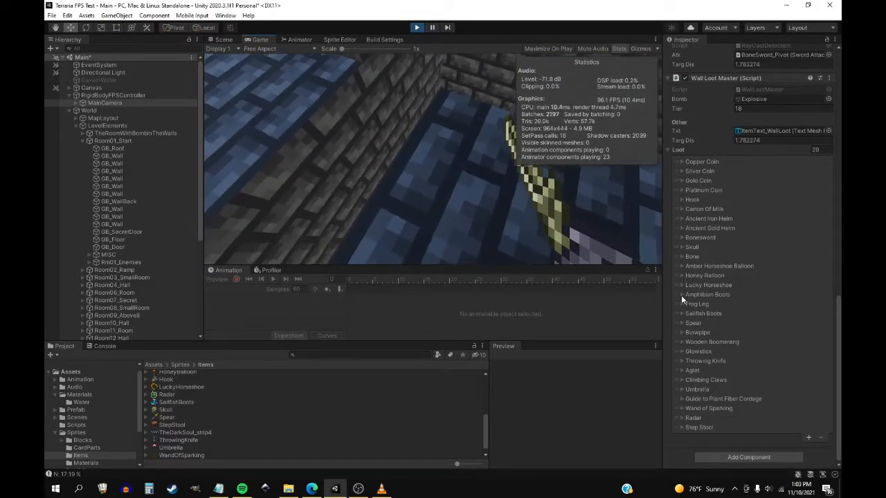
Expand the Agiel loot entry to show its item name and amount of one
{"action": "left_click", "coordinate": [681, 351]}
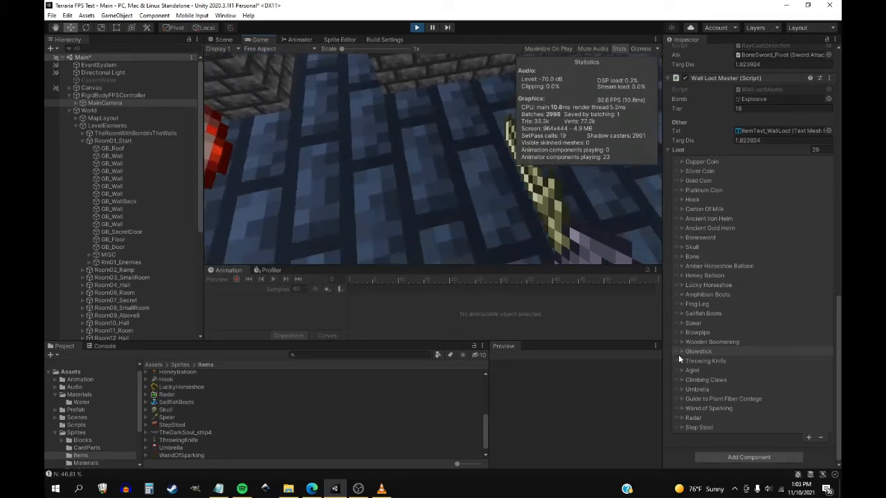
{"action": "left_click", "coordinate": [681, 360]}
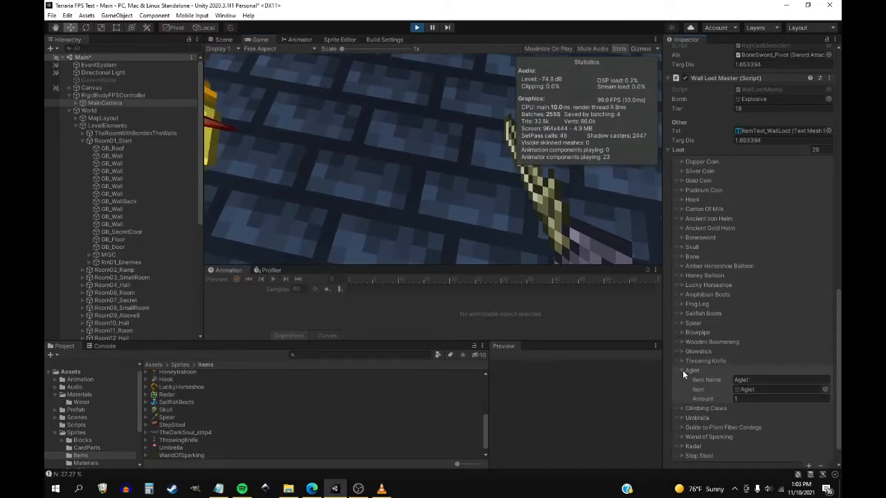
Expand the Ancient Iron Helm loot entry, then bring OBS Studio to the front
{"action": "left_click", "coordinate": [682, 352]}
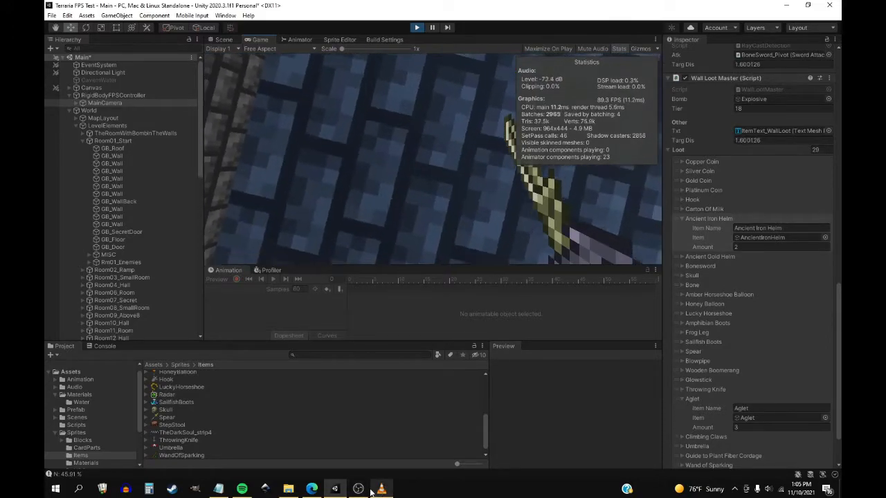
{"action": "left_click", "coordinate": [358, 490]}
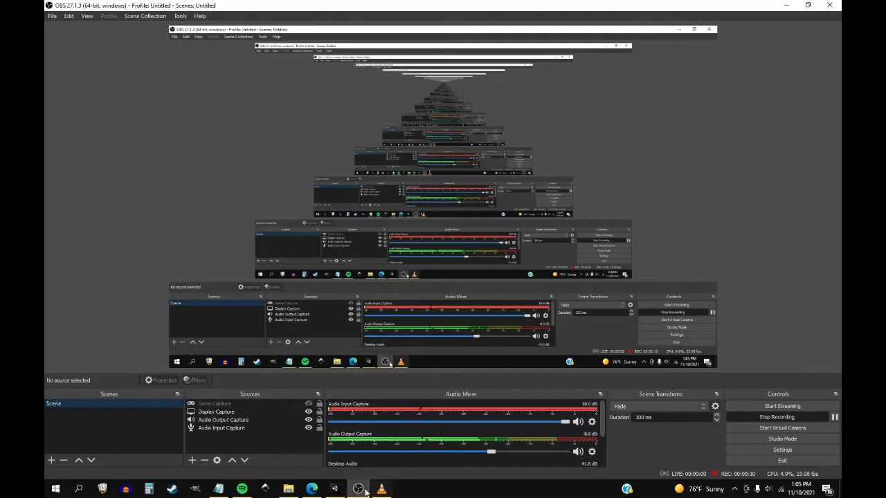
Switch back to the Unity dungeon scene with the Wall Loot Master entries shown
{"action": "left_click", "coordinate": [380, 490]}
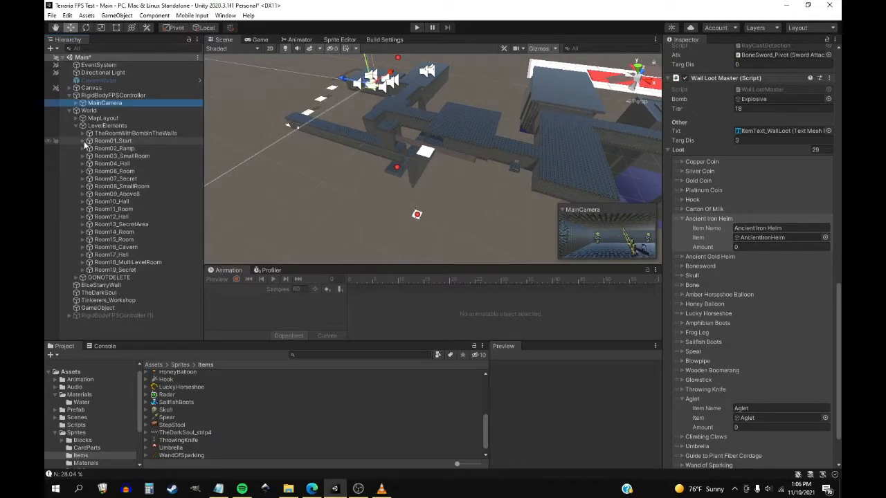
Select and frame BlueStarryWall, reviewing its Animator and texture script in the Scene view
{"action": "left_click", "coordinate": [100, 285]}
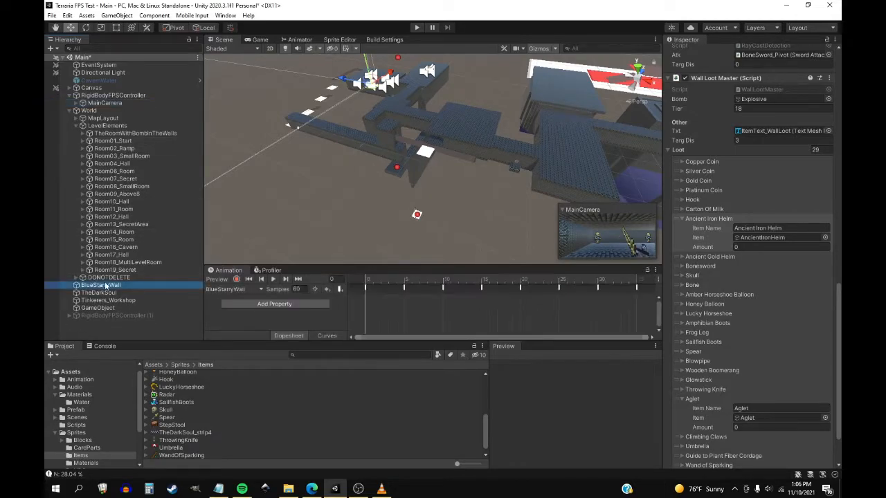
{"action": "left_click", "coordinate": [100, 285]}
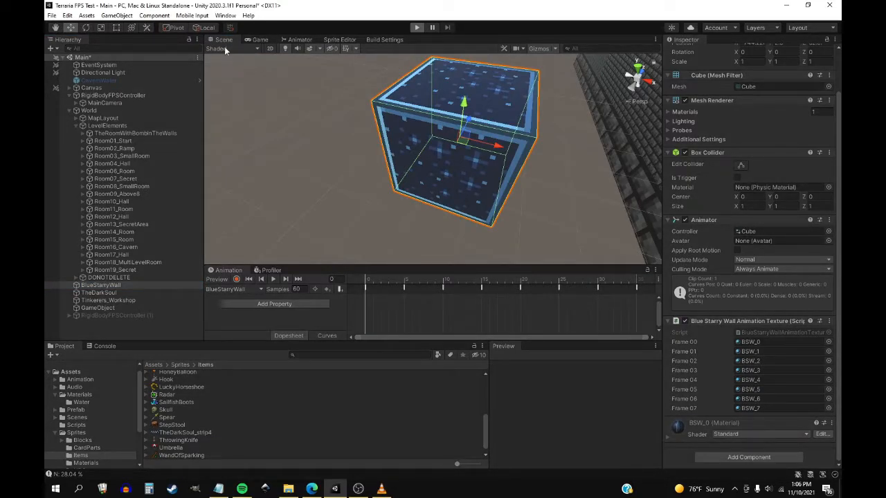
{"action": "left_click", "coordinate": [415, 28]}
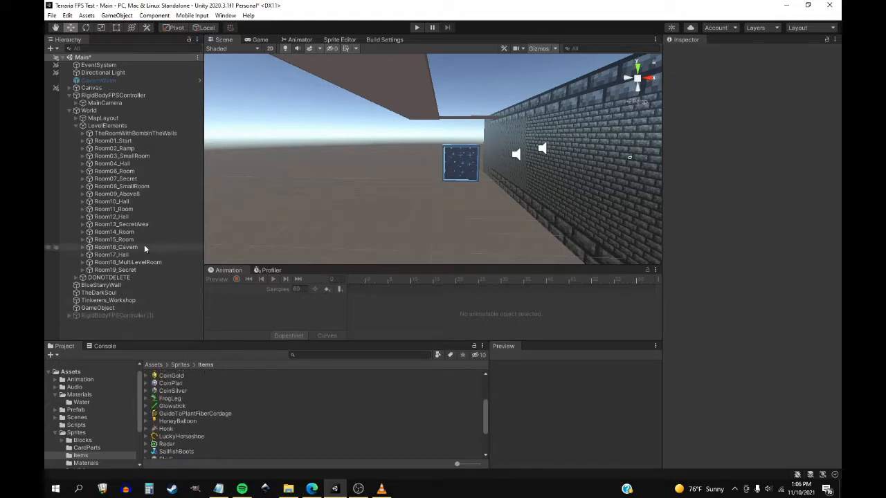
Fly the Scene camera over to the pale floors and red-marked room layout
{"action": "left_click_drag", "start_coordinate": [459, 163], "coordinate": [318, 211]}
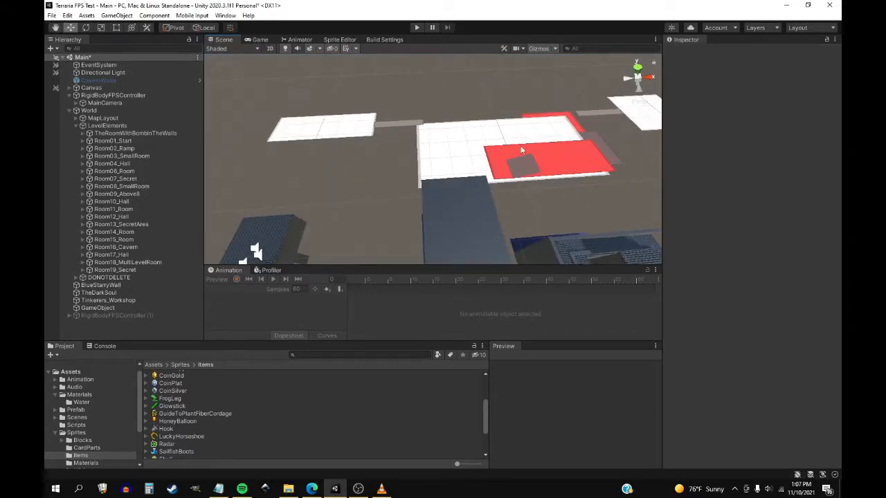
Orbit the Scene view around the red floor tiles toward the brick corridors with audio gizmos
{"action": "left_click_drag", "start_coordinate": [523, 149], "coordinate": [418, 197]}
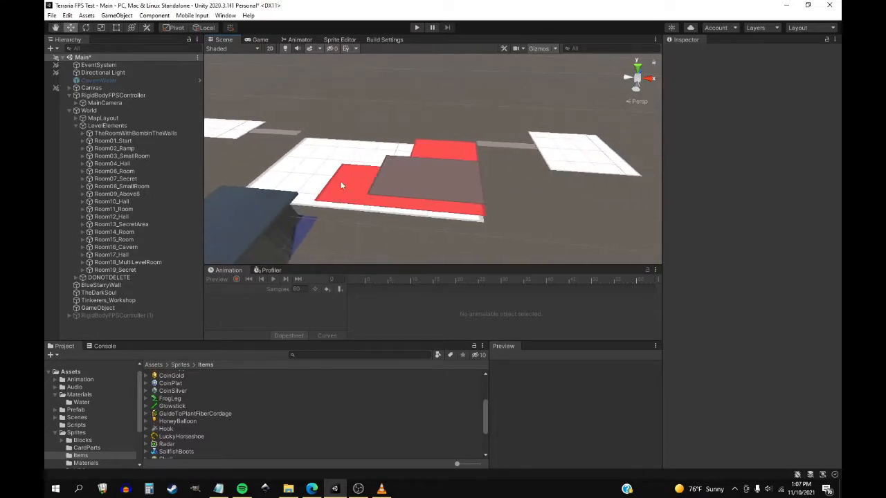
{"action": "mouse_move", "coordinate": [526, 148]}
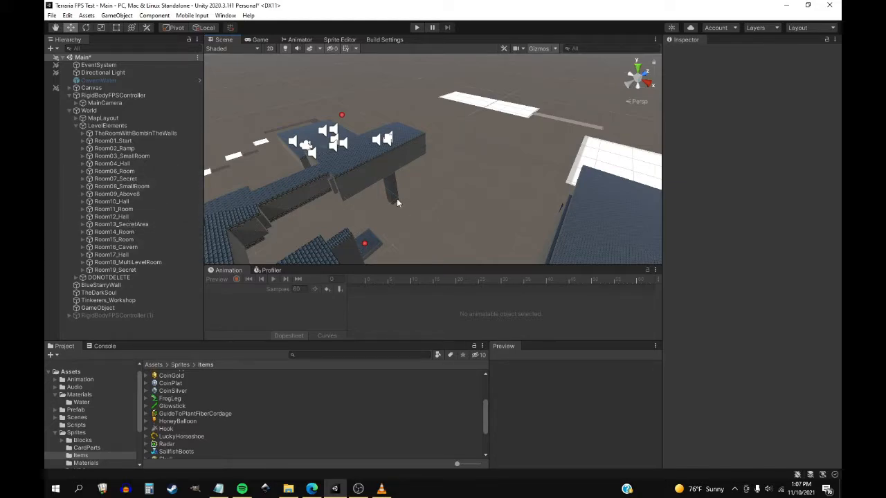
Select the GB_Wall brick pillar, frame it, and orbit to inspect its brick material and collider
{"action": "left_click", "coordinate": [385, 145]}
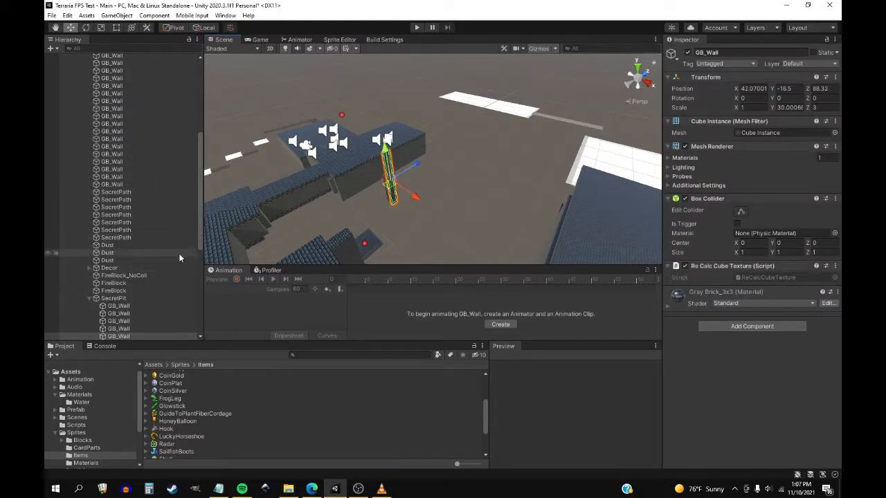
{"action": "left_click", "coordinate": [119, 336]}
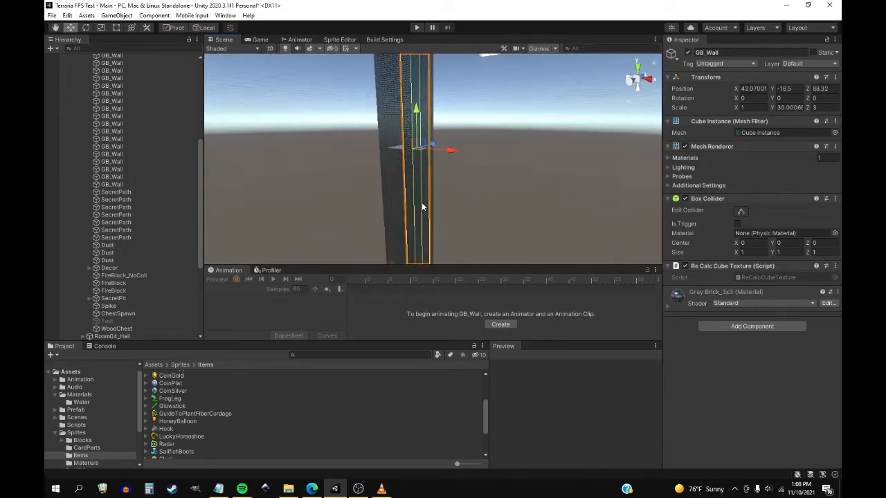
{"action": "left_click_drag", "start_coordinate": [422, 205], "coordinate": [464, 174]}
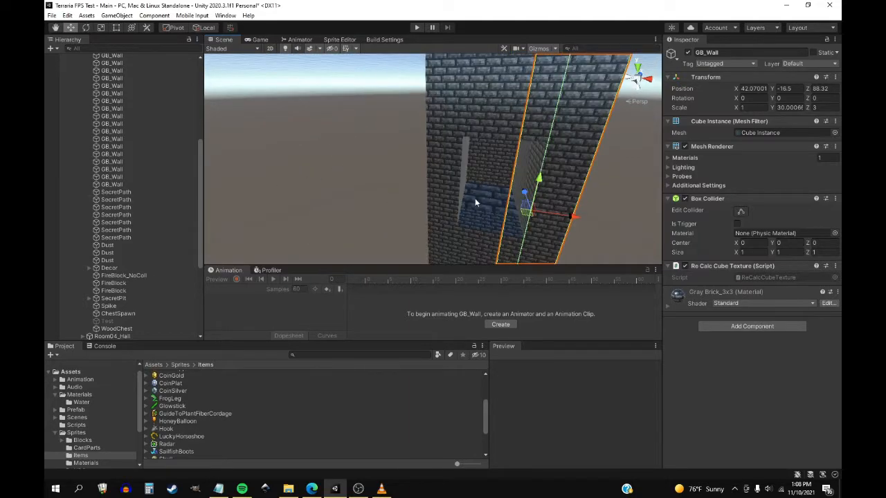
{"action": "mouse_move", "coordinate": [482, 205]}
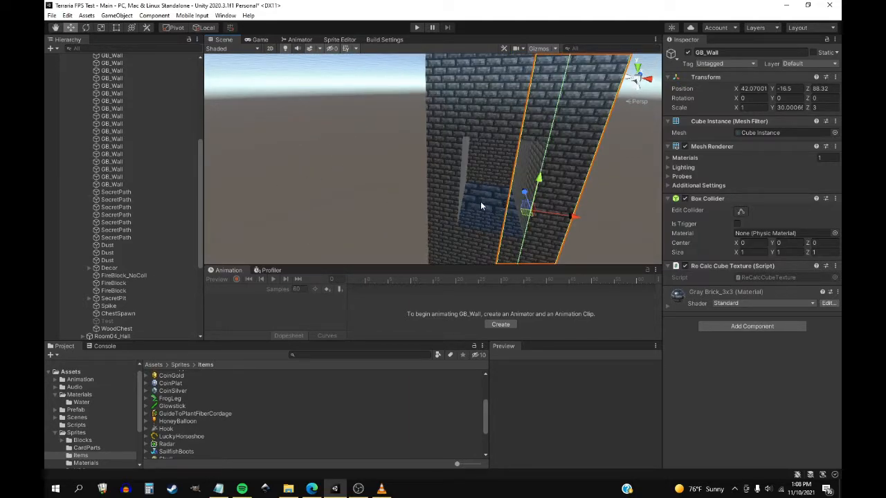